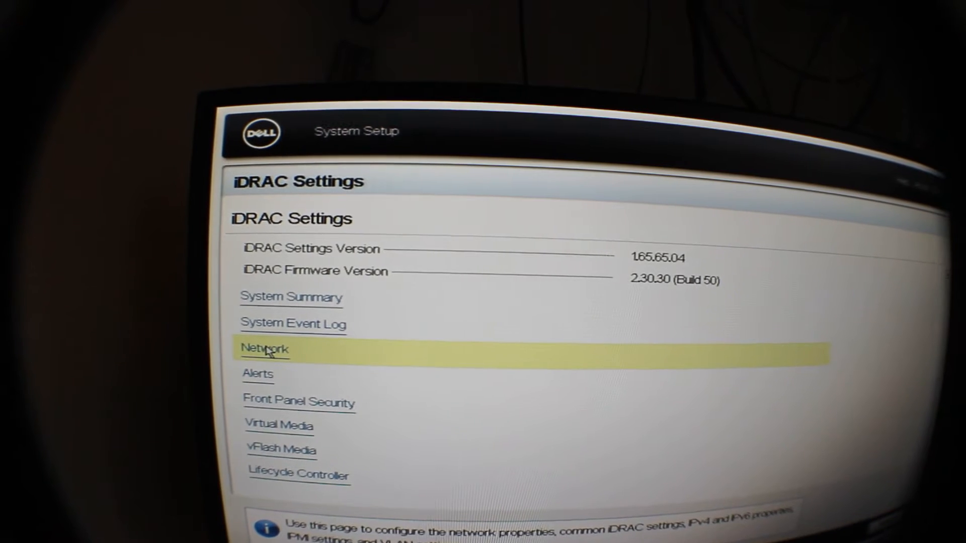
Enter the iDRAC Network section to configure the network settings
{"action": "left_click", "coordinate": [264, 350]}
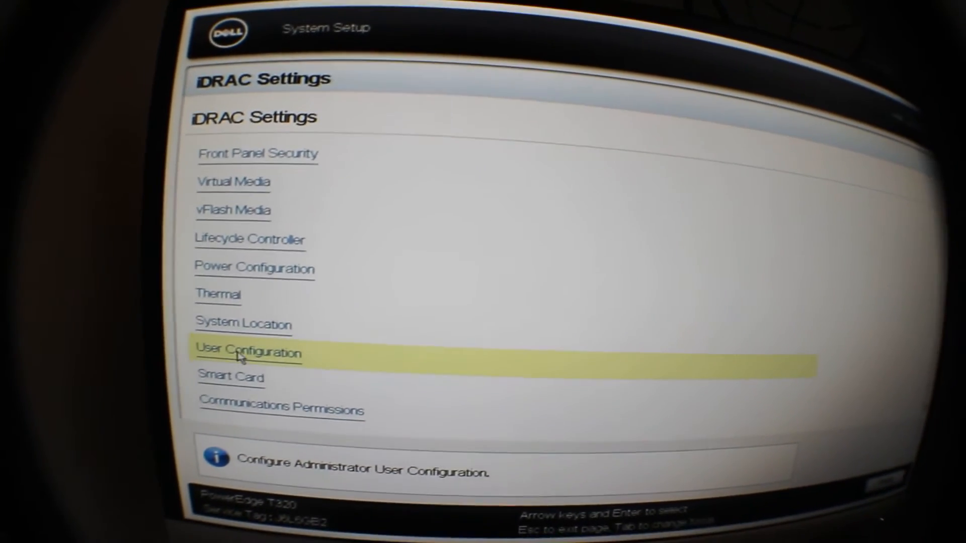
Enter User Configuration to set the administrator root password
{"action": "left_click", "coordinate": [248, 353]}
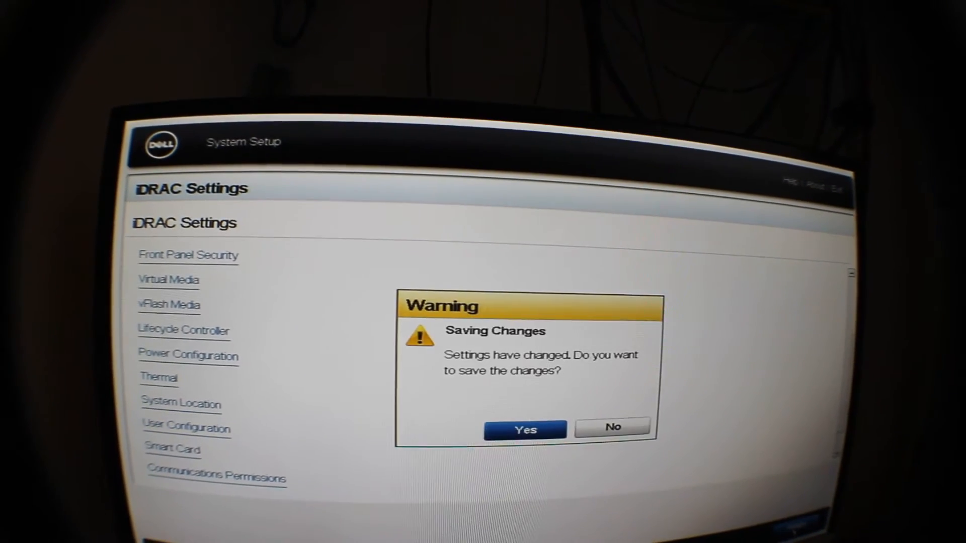
Confirm Yes on the Saving Changes warning to save the iDRAC settings
{"action": "left_click", "coordinate": [525, 430]}
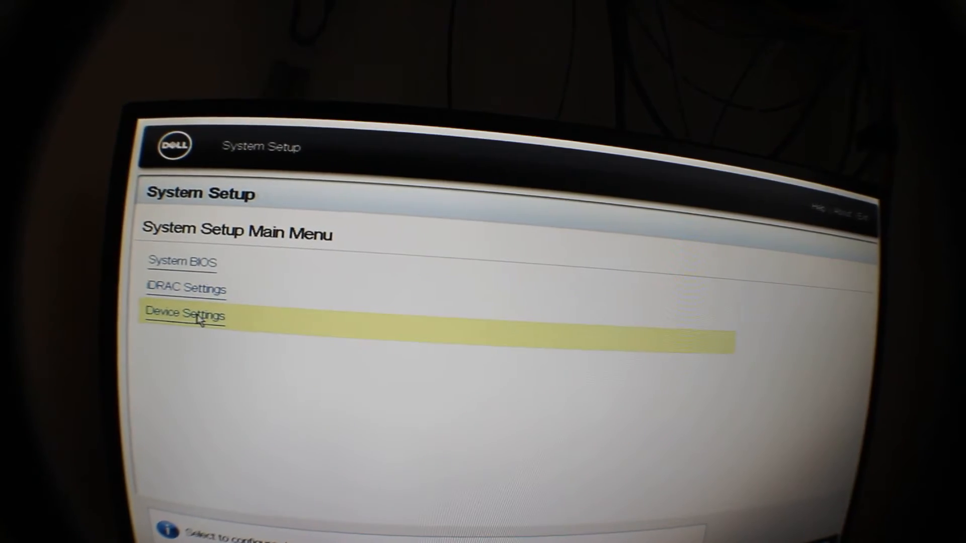
Enter Device Settings to reach the PERC H710 configuration utility
{"action": "left_click", "coordinate": [188, 316]}
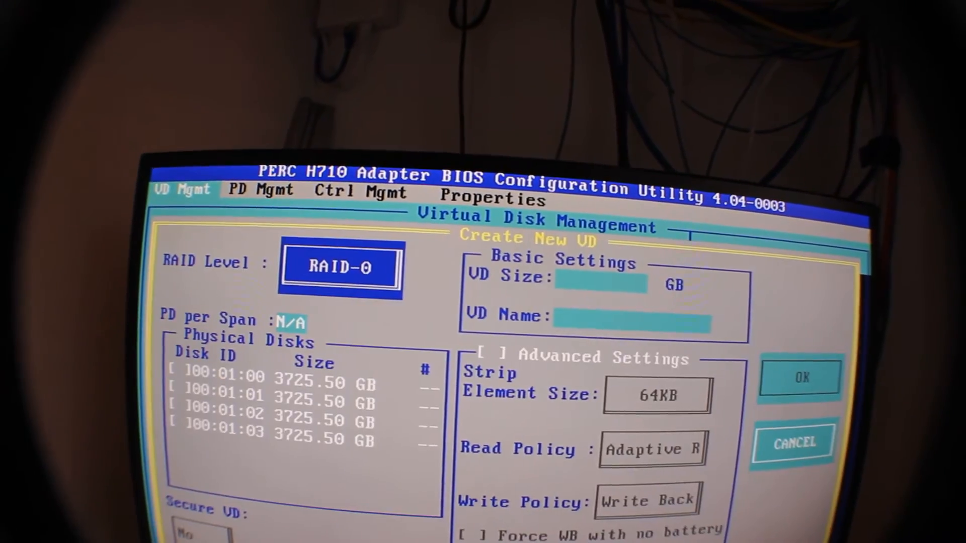
Create a RAID-10 virtual disk from the four 3725.50 GB disks, named 'ESXi'
{"action": "left_click", "coordinate": [338, 268]}
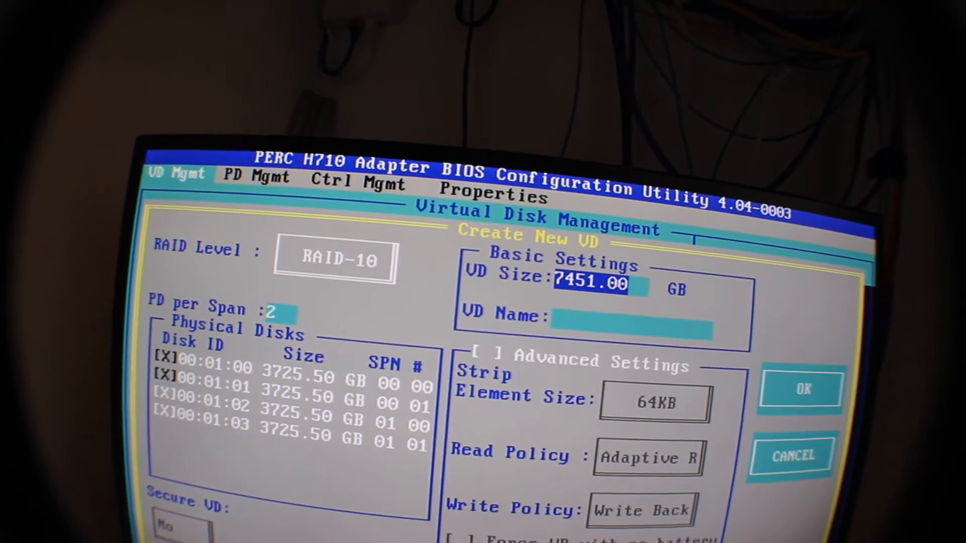
{"action": "type", "text": "E"}
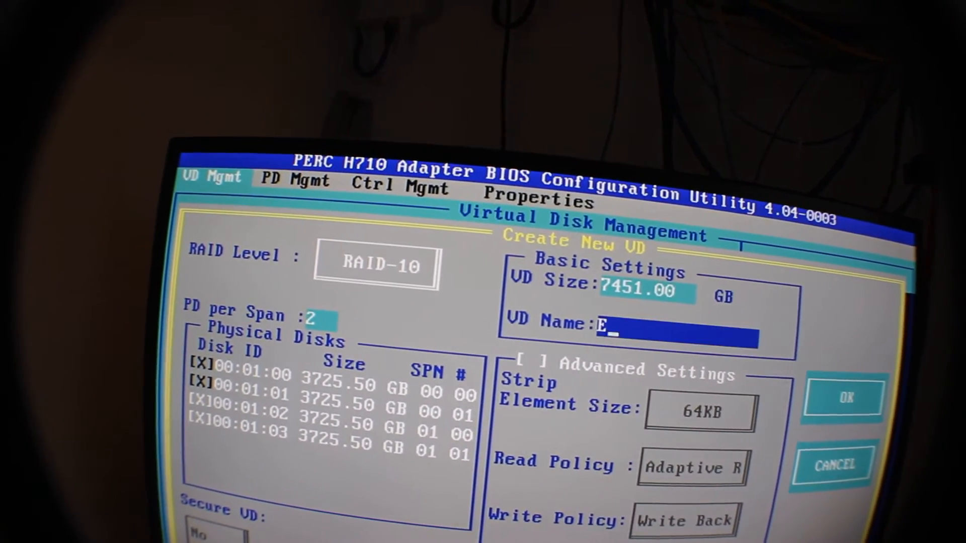
{"action": "type", "text": "SXi"}
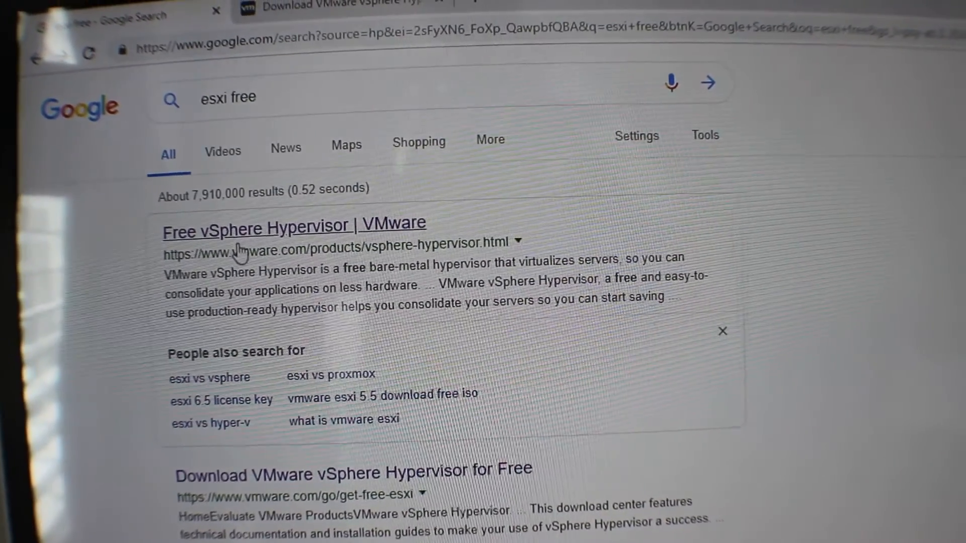
Navigate to VMware's 'Free vSphere Hypervisor' page from the 'esxi free' results
{"action": "left_click", "coordinate": [294, 227]}
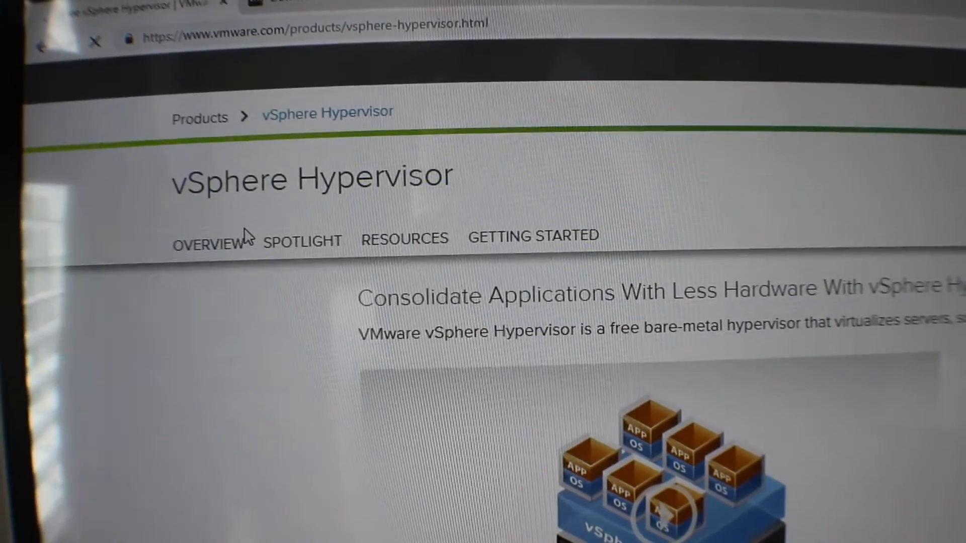